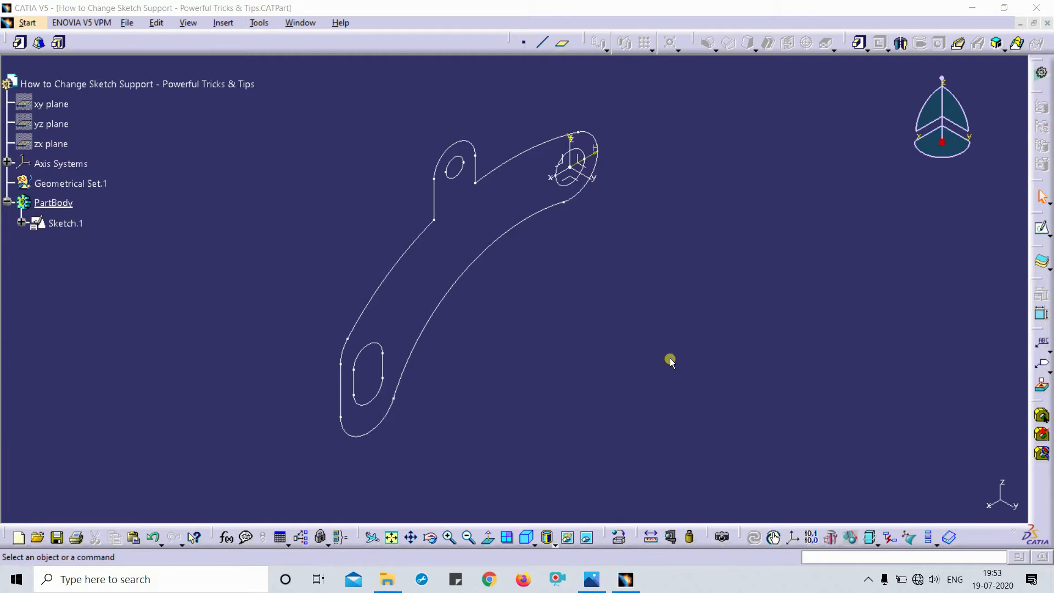
pyautogui.moveTo(540, 215)
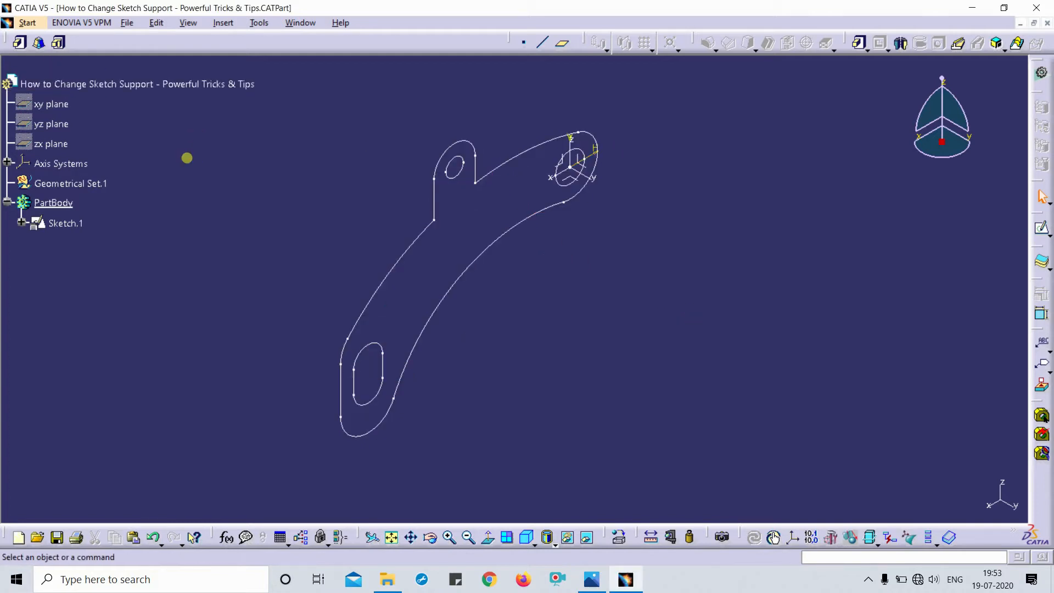
pyautogui.moveTo(329, 182)
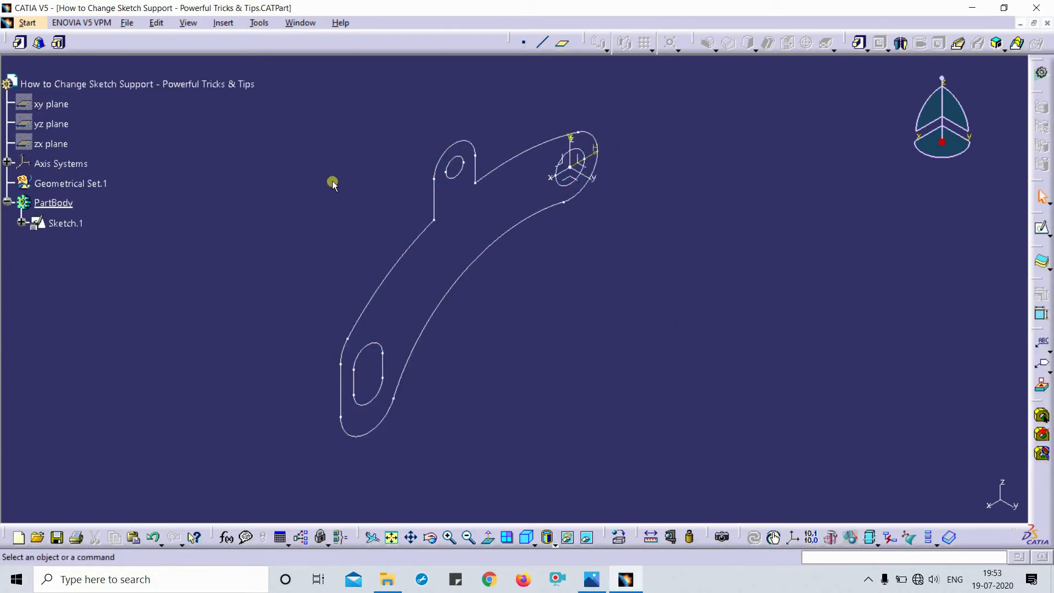
pyautogui.moveTo(360, 303)
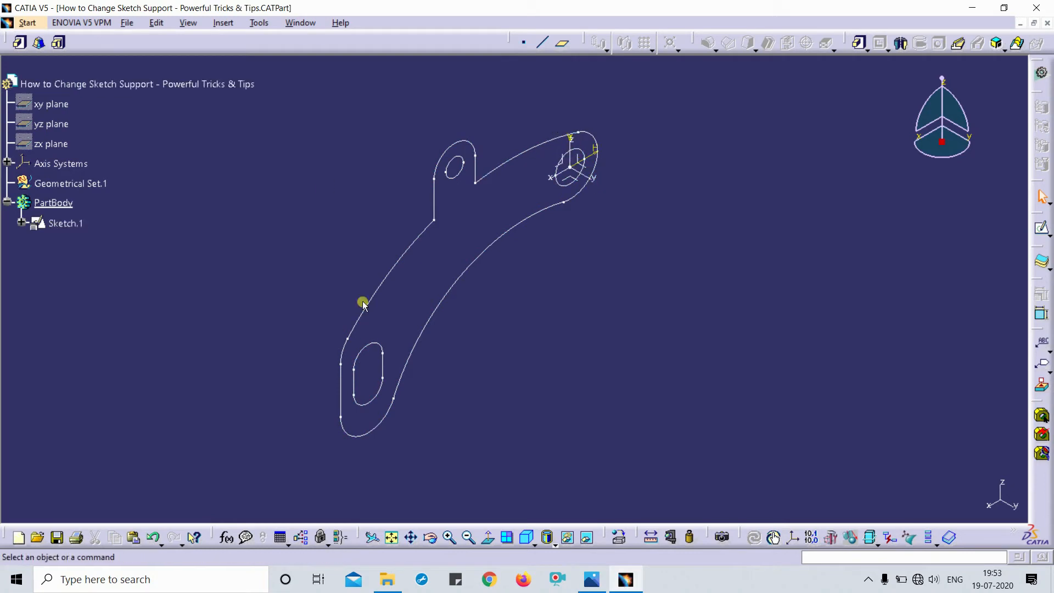
pyautogui.moveTo(493, 167)
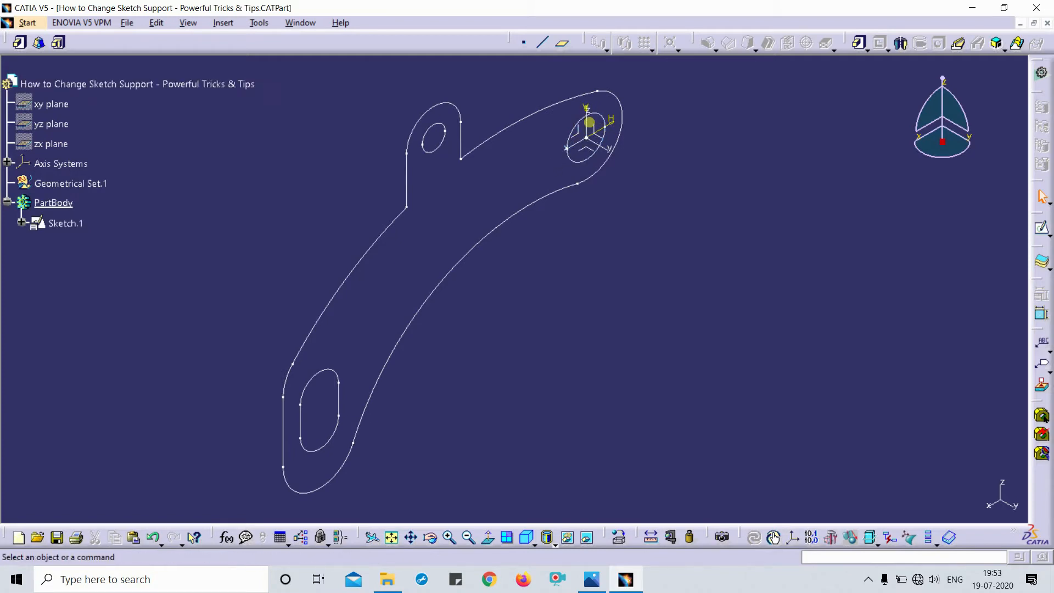
# Begin a new pad (Pad.3) from the curved bracket Sketch.1.
pyautogui.click(137, 83)
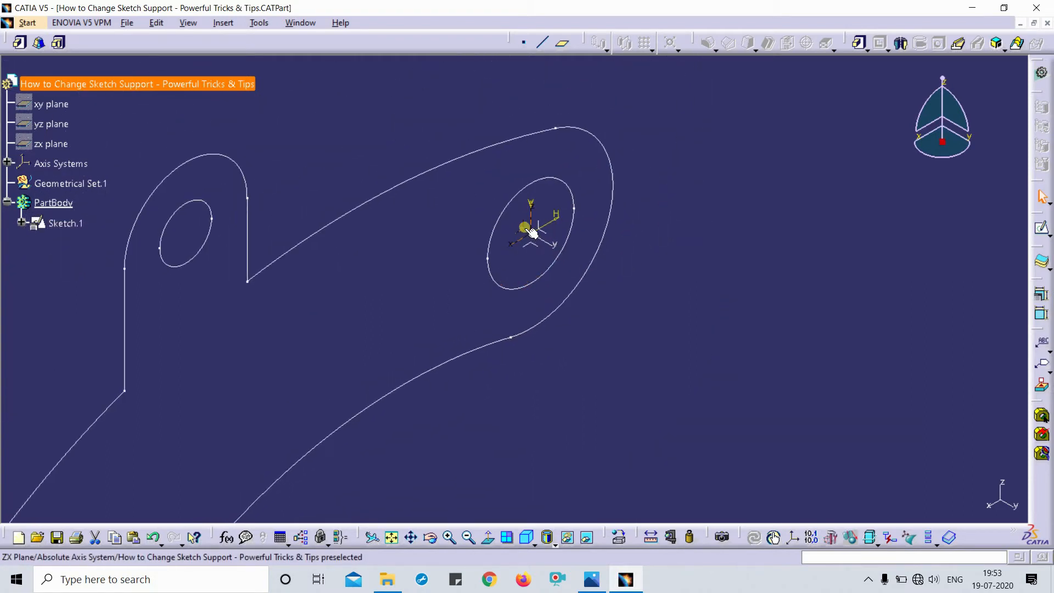
pyautogui.click(248, 181)
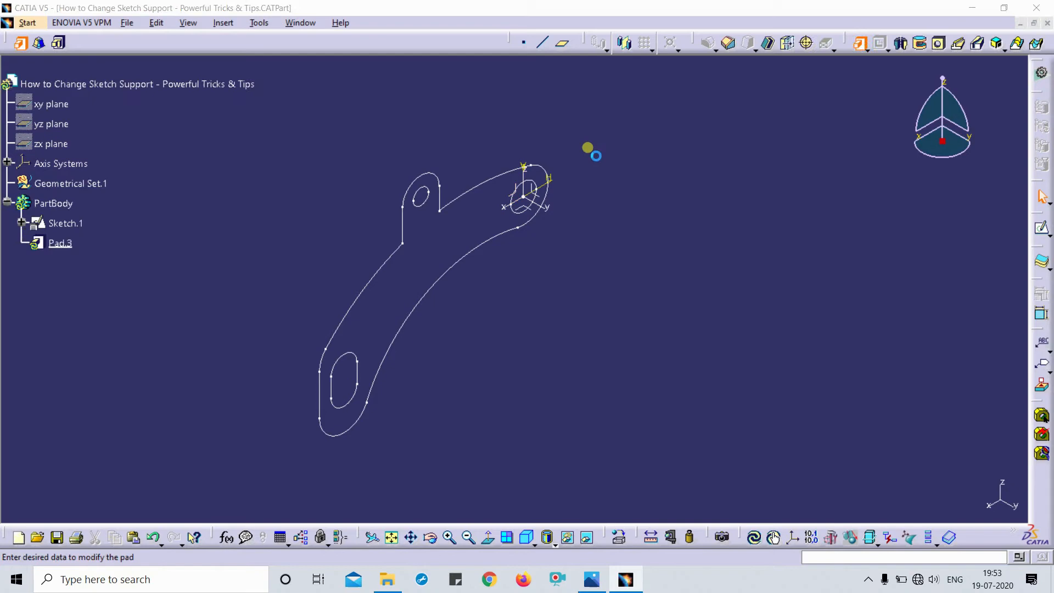
# Confirm Pad.3 at 10mm length on Sketch.1 and rotate to view the solid.
pyautogui.doubleClick(57, 242)
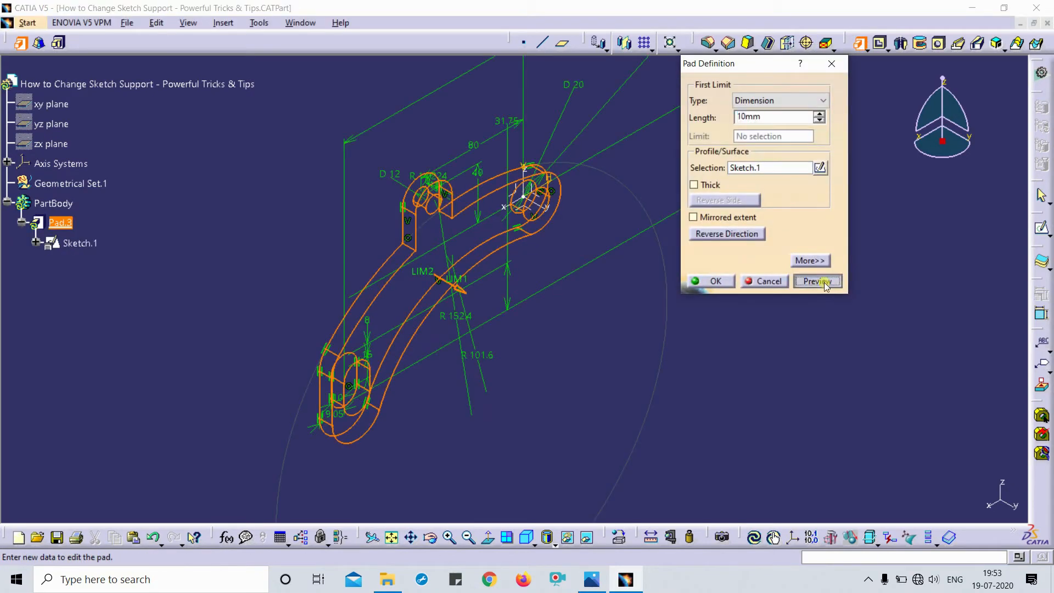
pyautogui.click(715, 281)
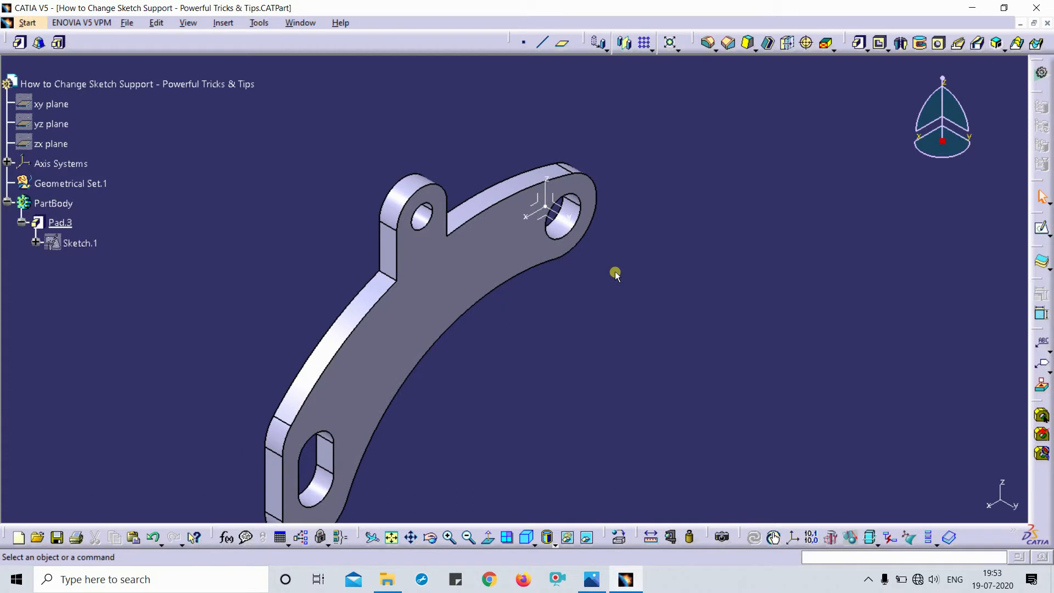
pyautogui.moveTo(434, 123)
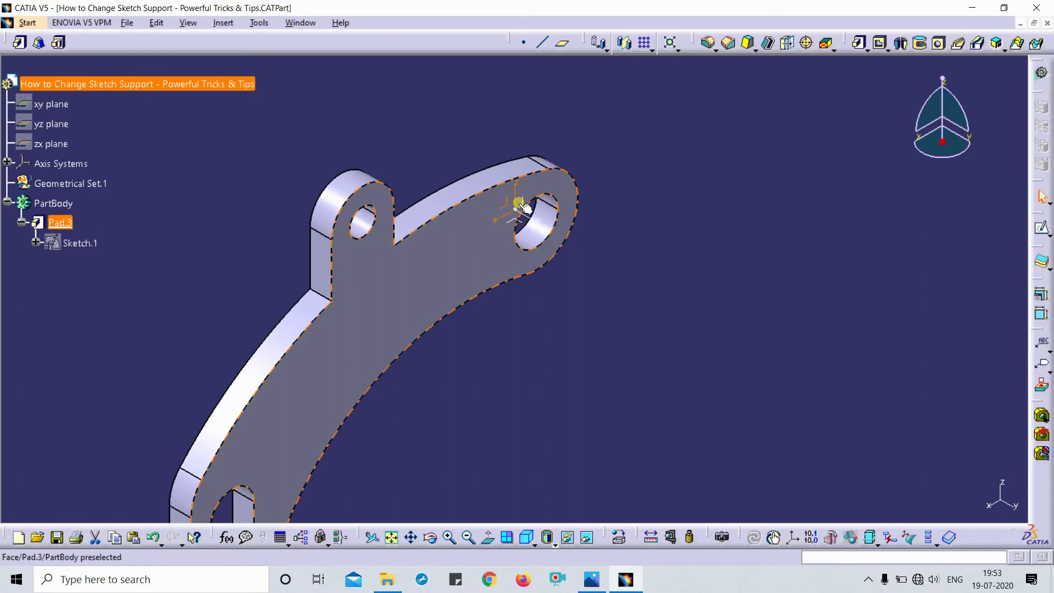
pyautogui.click(507, 208)
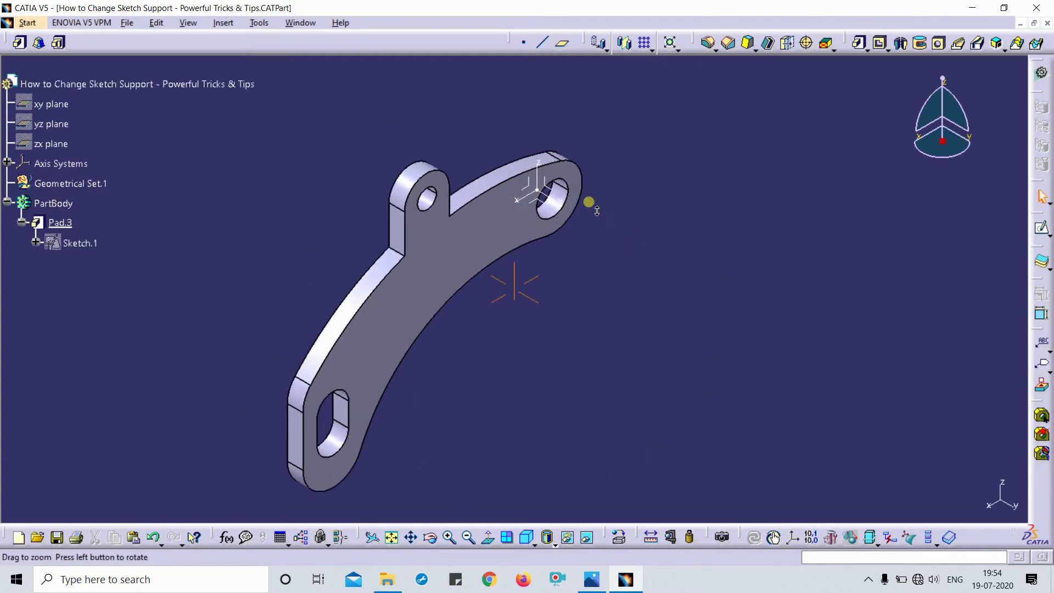
pyautogui.moveTo(588, 202); pyautogui.dragTo(209, 212)
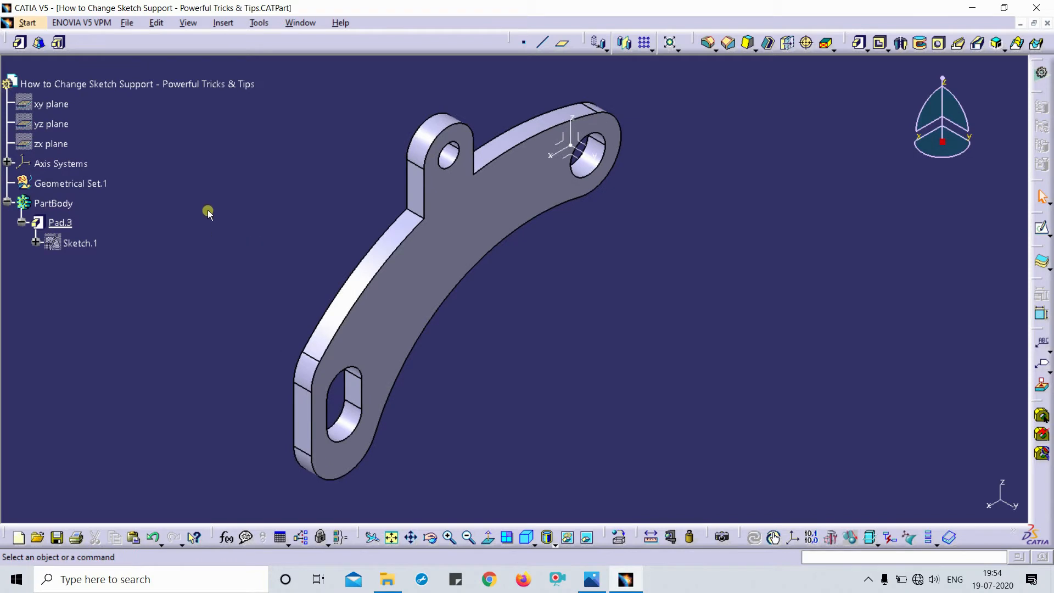
# Fillet the top and bottom outline edges of the bracket with a 5mm radius.
pyautogui.click(710, 42)
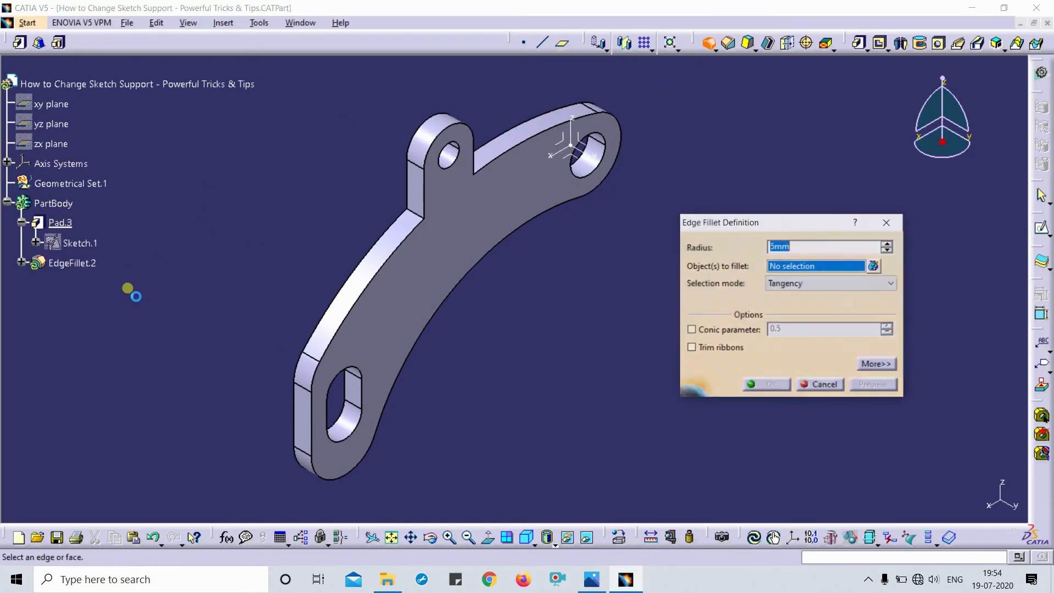
pyautogui.click(386, 276)
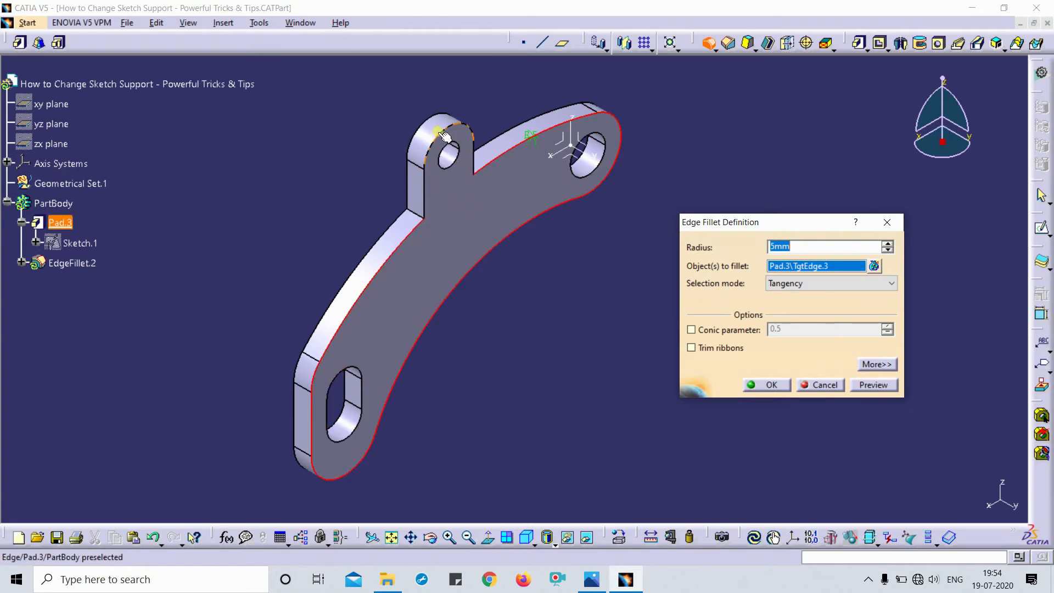
pyautogui.click(437, 130)
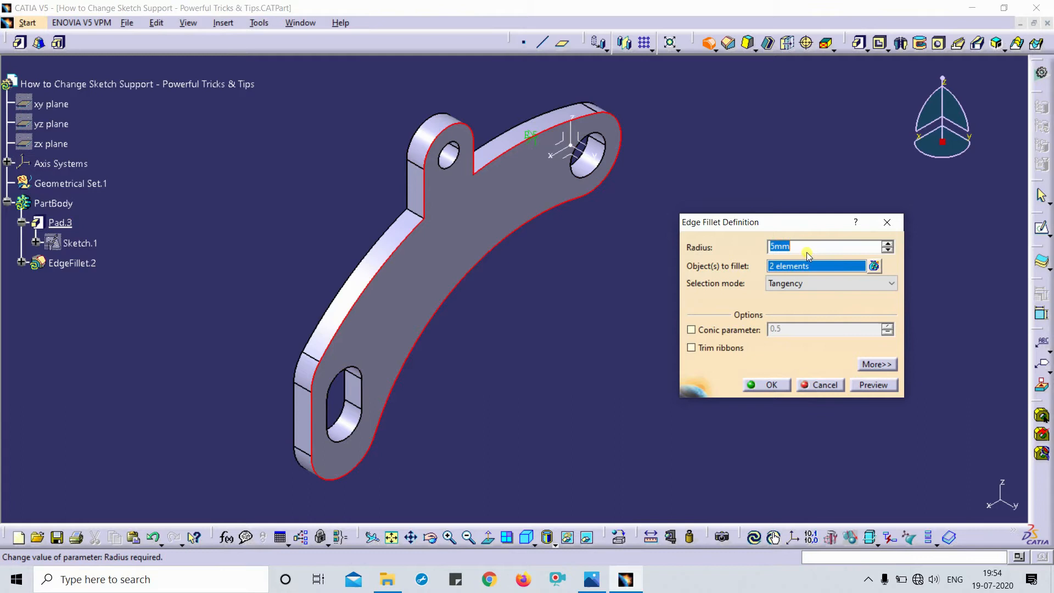
pyautogui.click(766, 386)
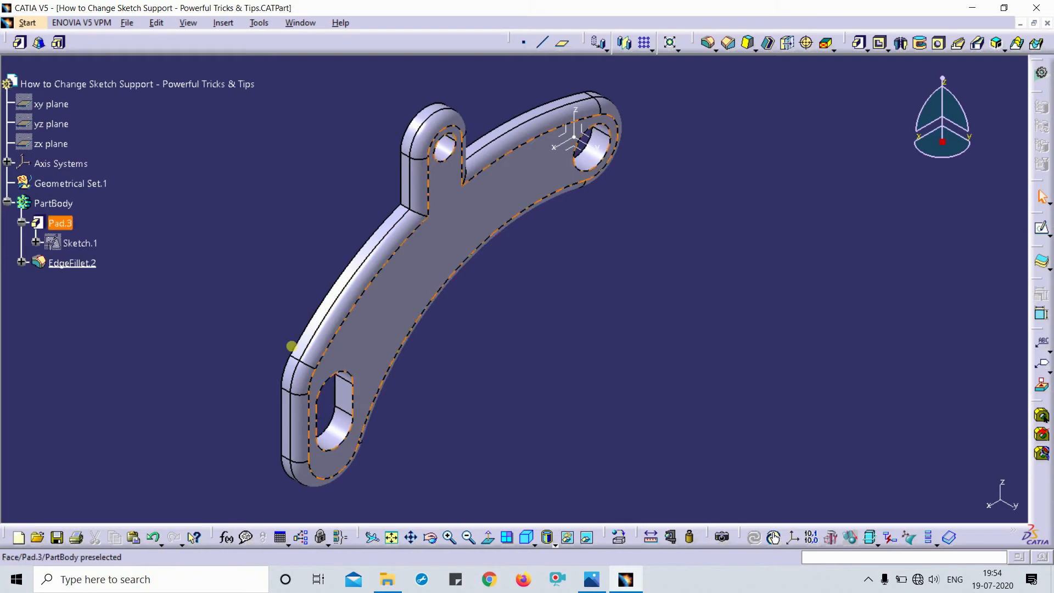
pyautogui.click(115, 253)
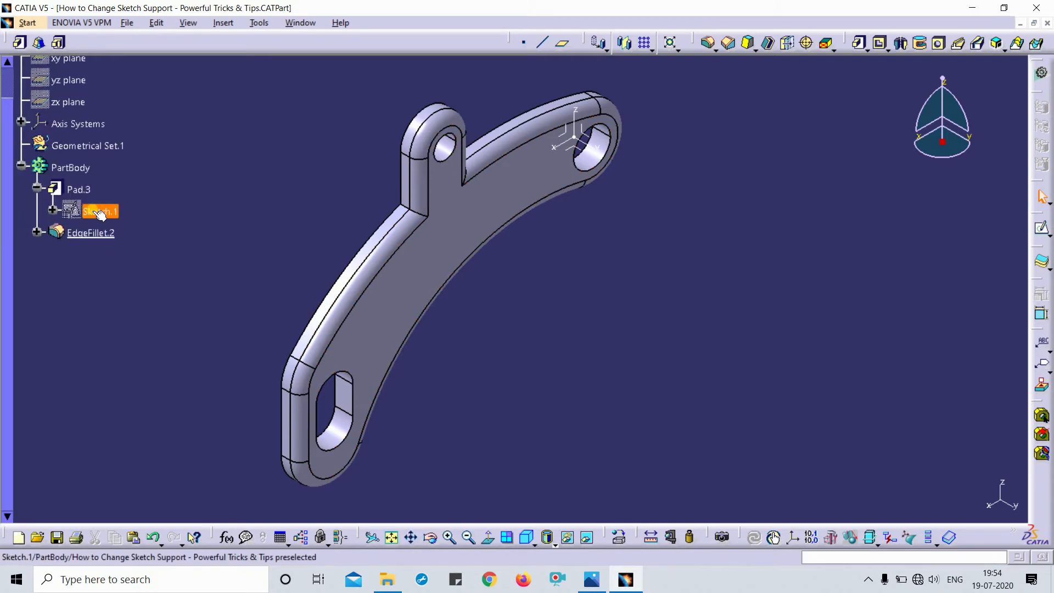
# Choose Change Sketch Support for Sketch.1 from its context menu.
pyautogui.rightClick(98, 212)
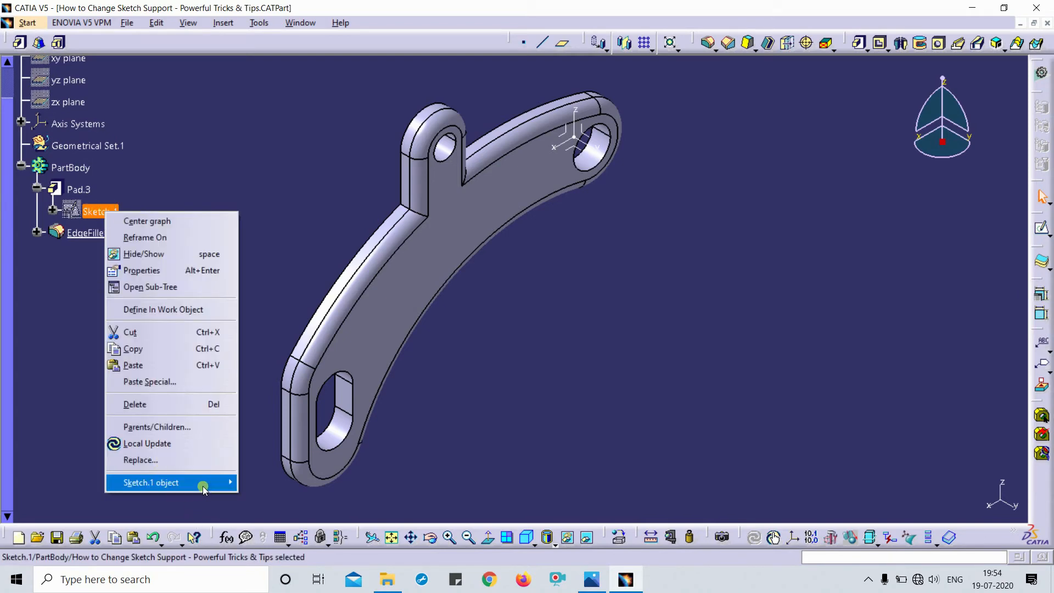
pyautogui.click(275, 199)
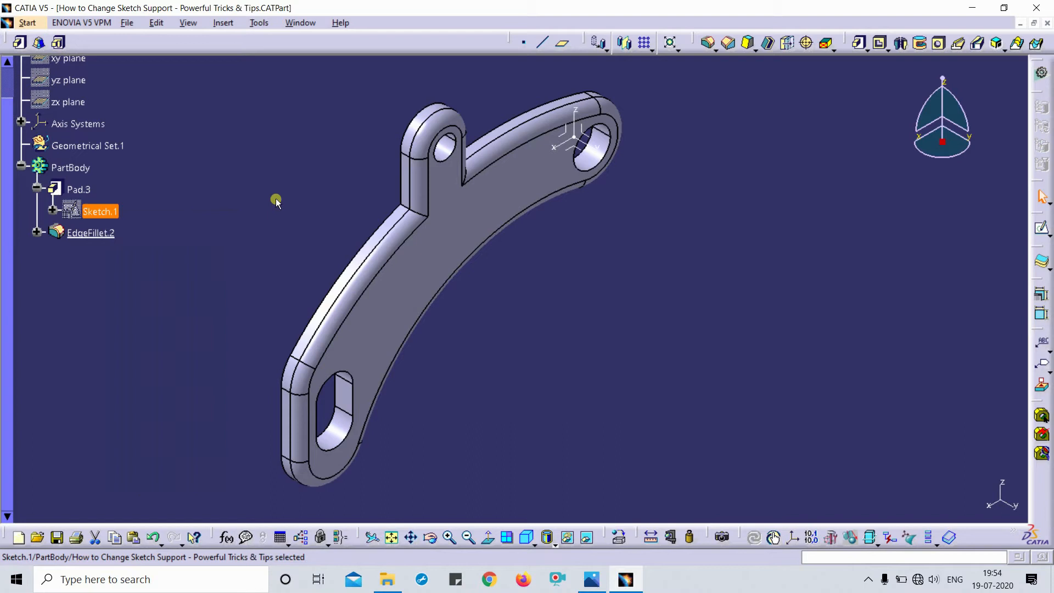
pyautogui.rightClick(99, 212)
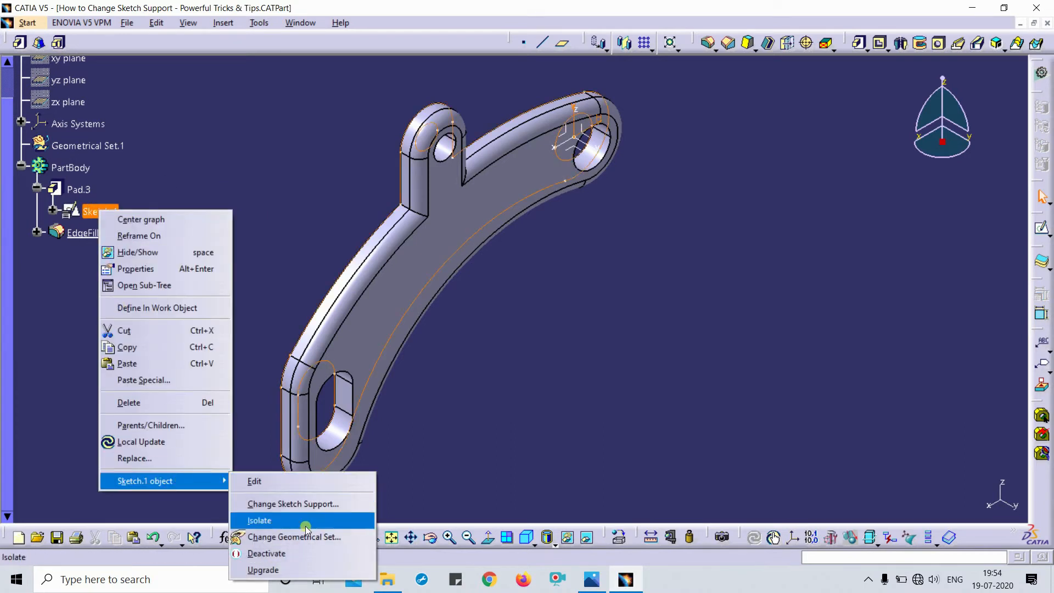
pyautogui.moveTo(282, 510)
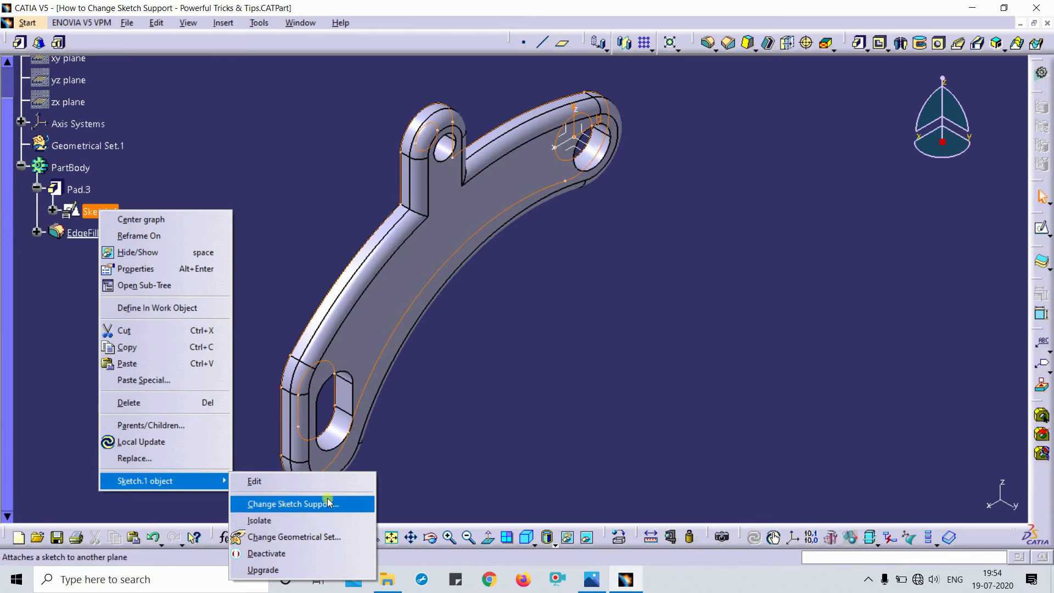
pyautogui.click(292, 504)
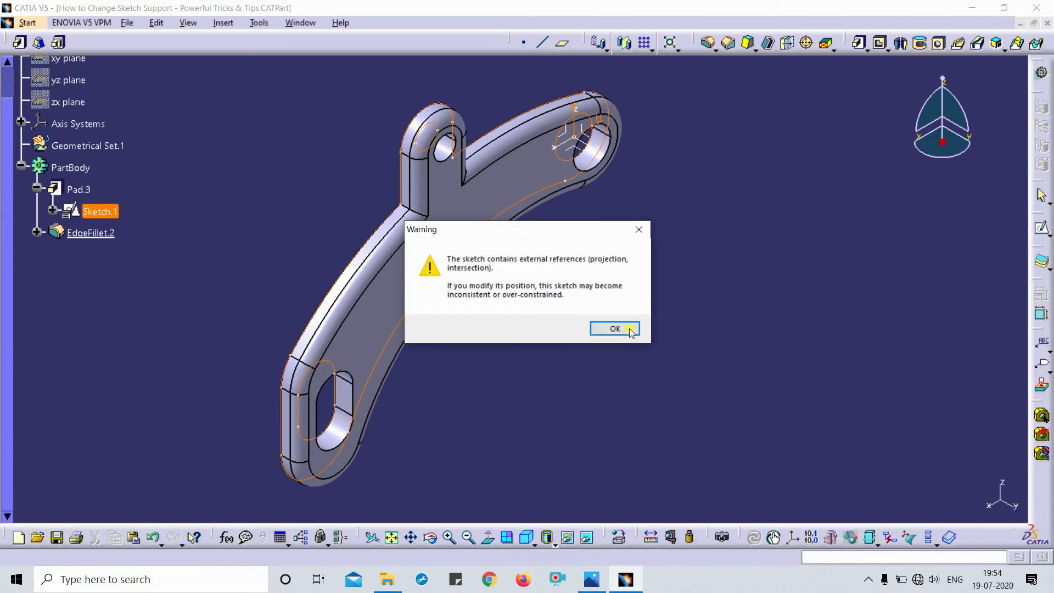
# Accept the external-references warning and attach Sketch.1 to the YZ plane.
pyautogui.click(615, 329)
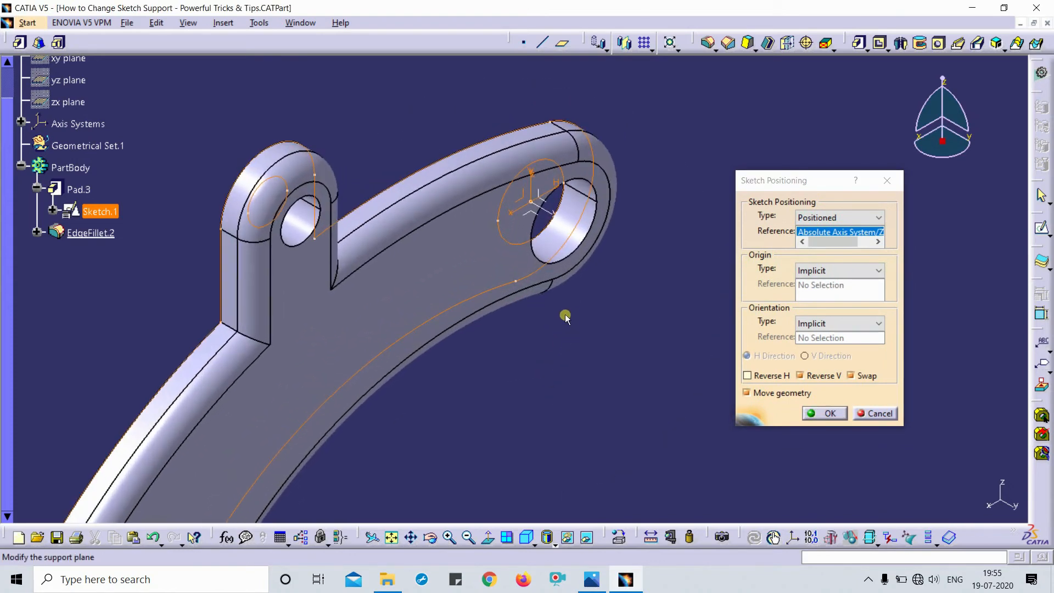
pyautogui.moveTo(543, 204)
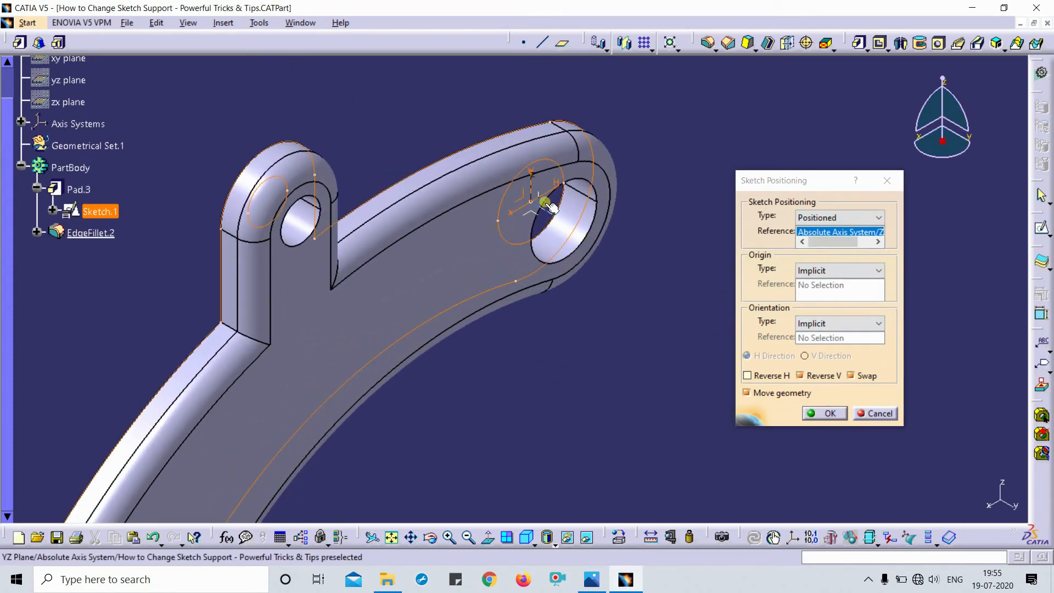
pyautogui.click(544, 204)
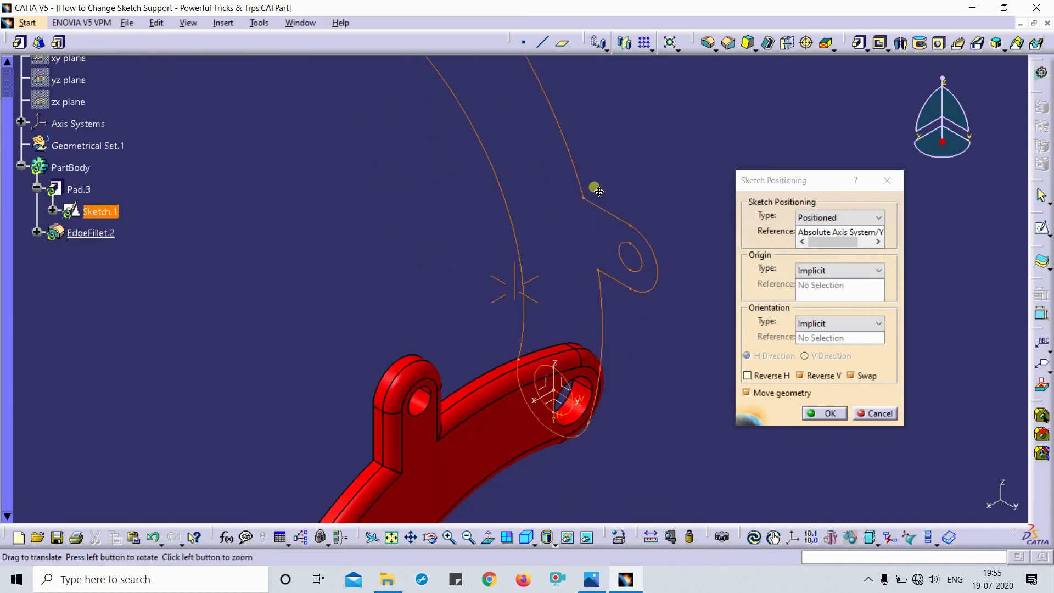
pyautogui.moveTo(595, 189); pyautogui.dragTo(573, 348)
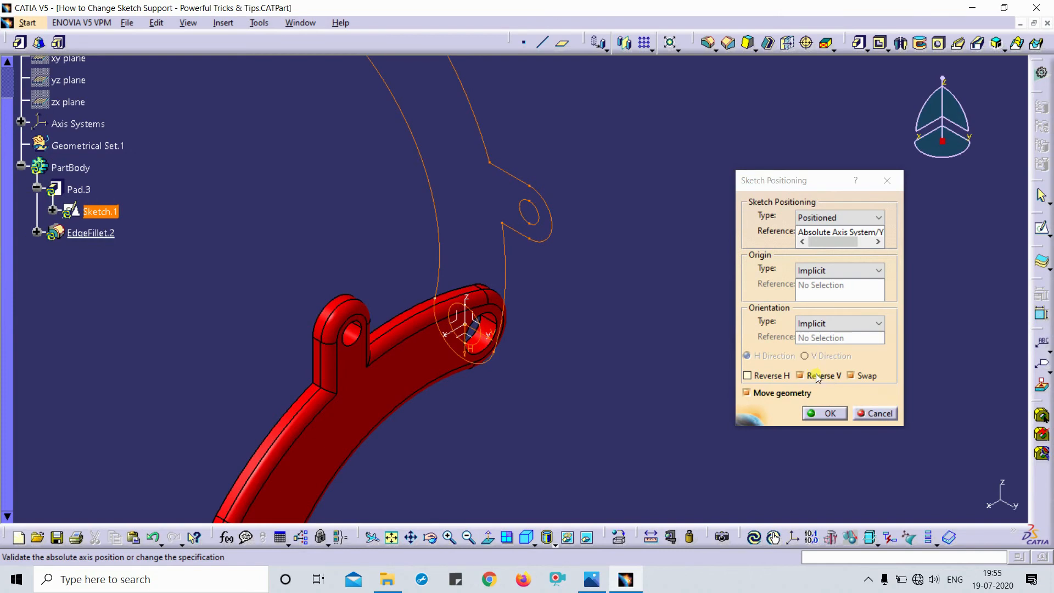
# Toggle Reverse V, Swap and Reverse H to flip the sketch's orientation.
pyautogui.click(800, 375)
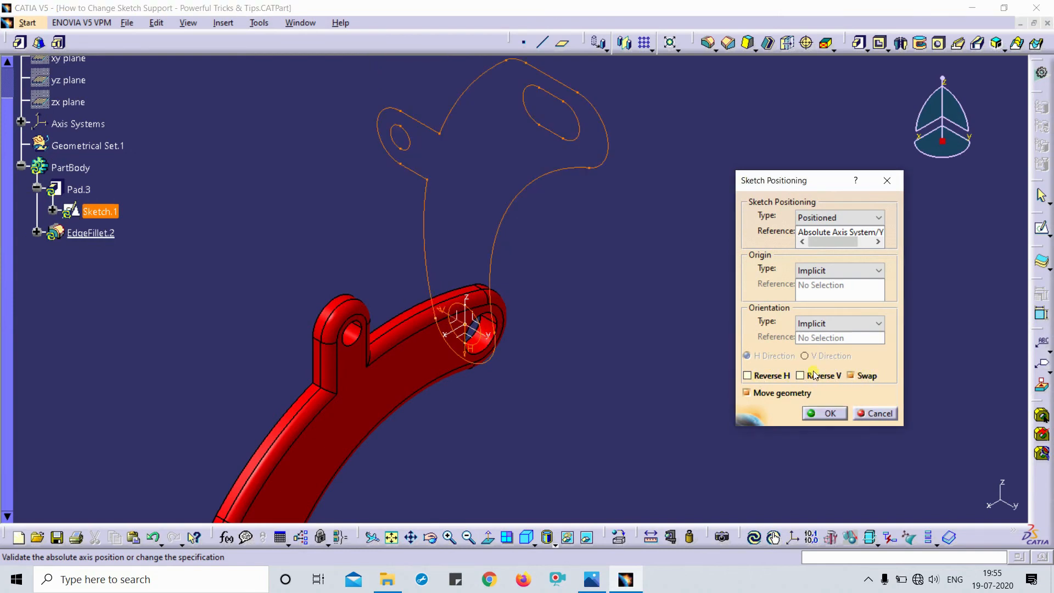
pyautogui.click(850, 375)
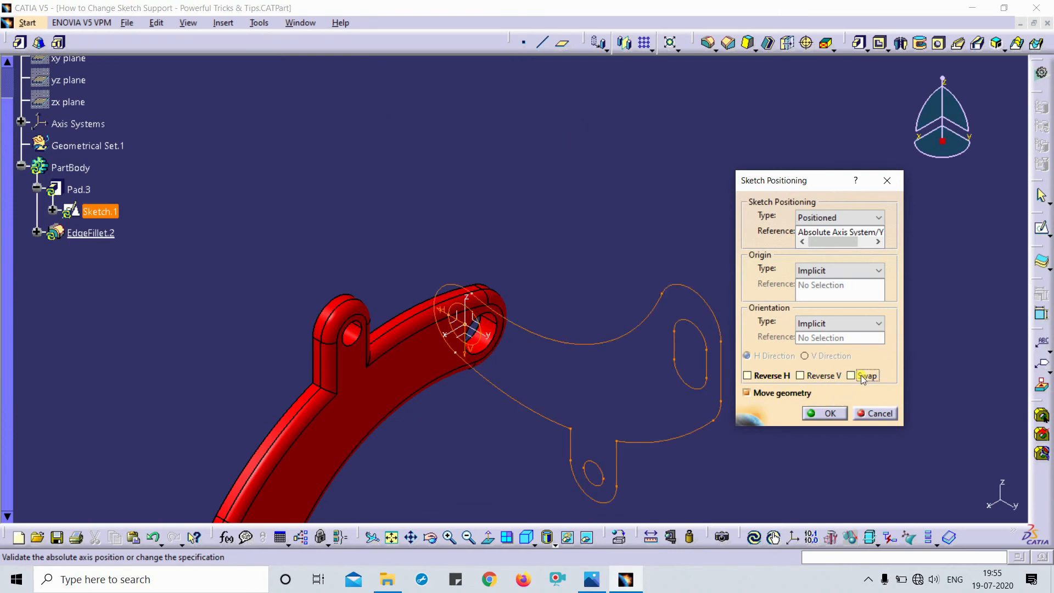
pyautogui.moveTo(808, 375)
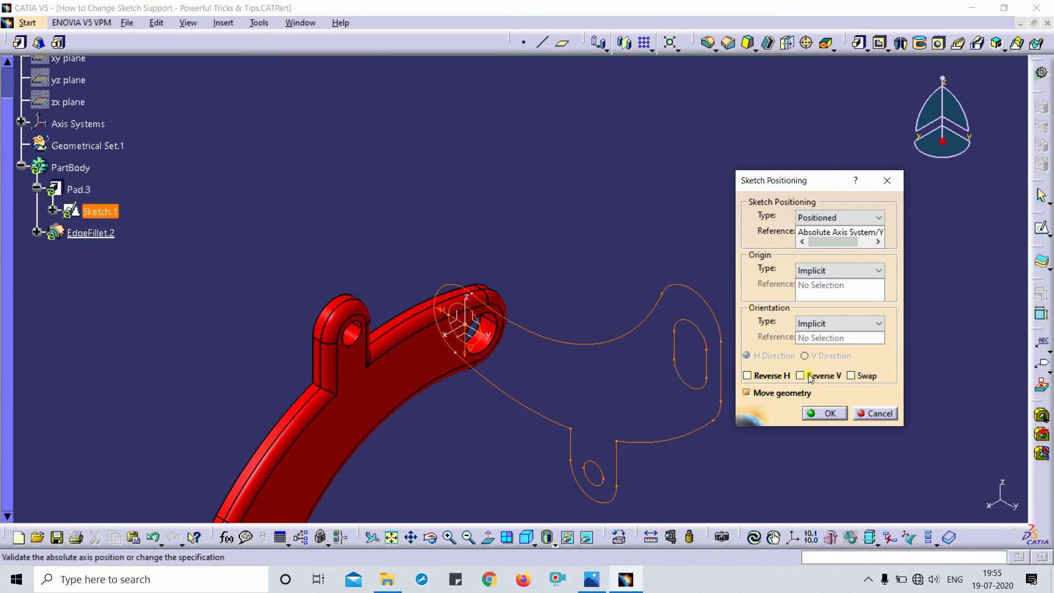
pyautogui.click(800, 375)
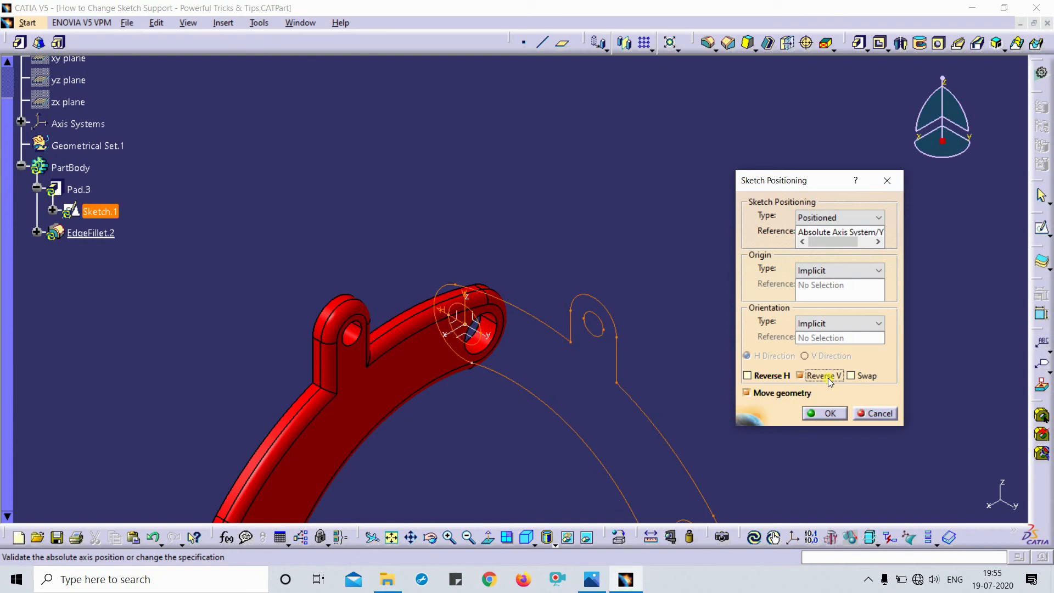
pyautogui.click(771, 376)
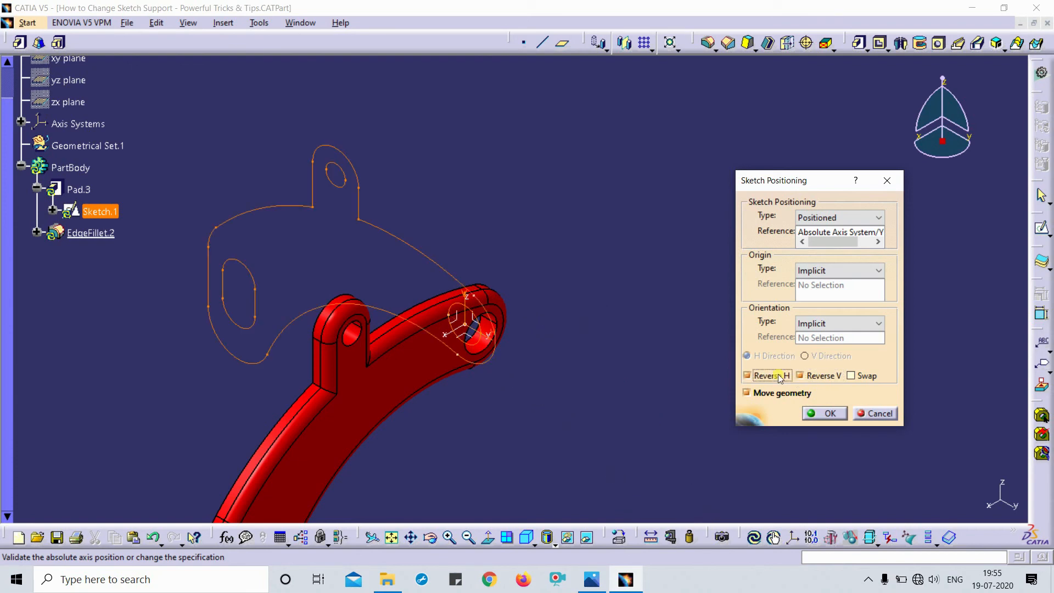